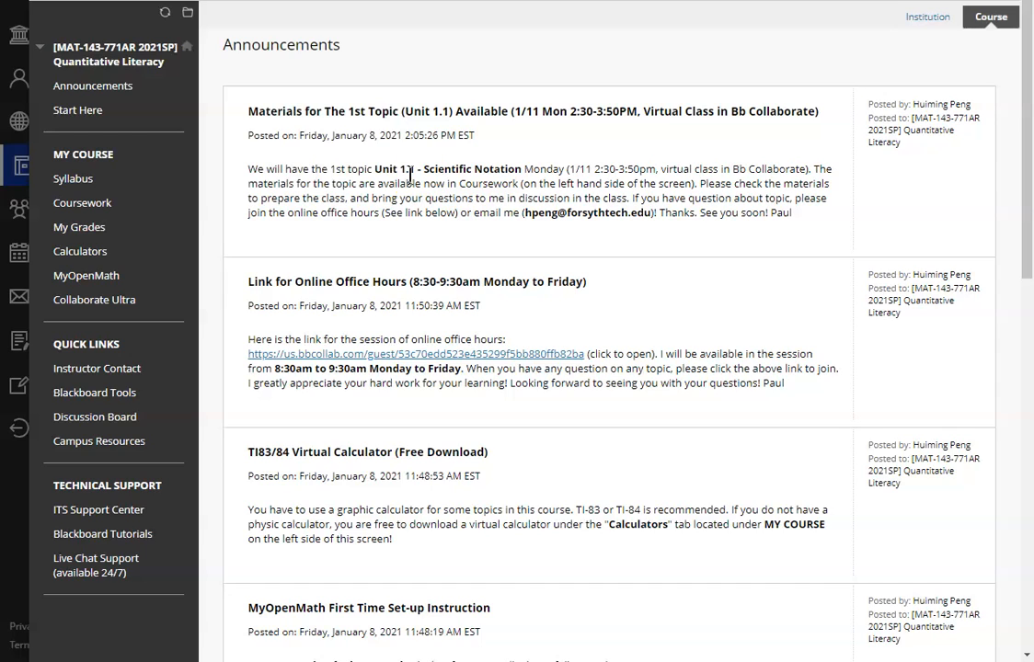
{"action": "mouse_move", "coordinate": [517, 289]}
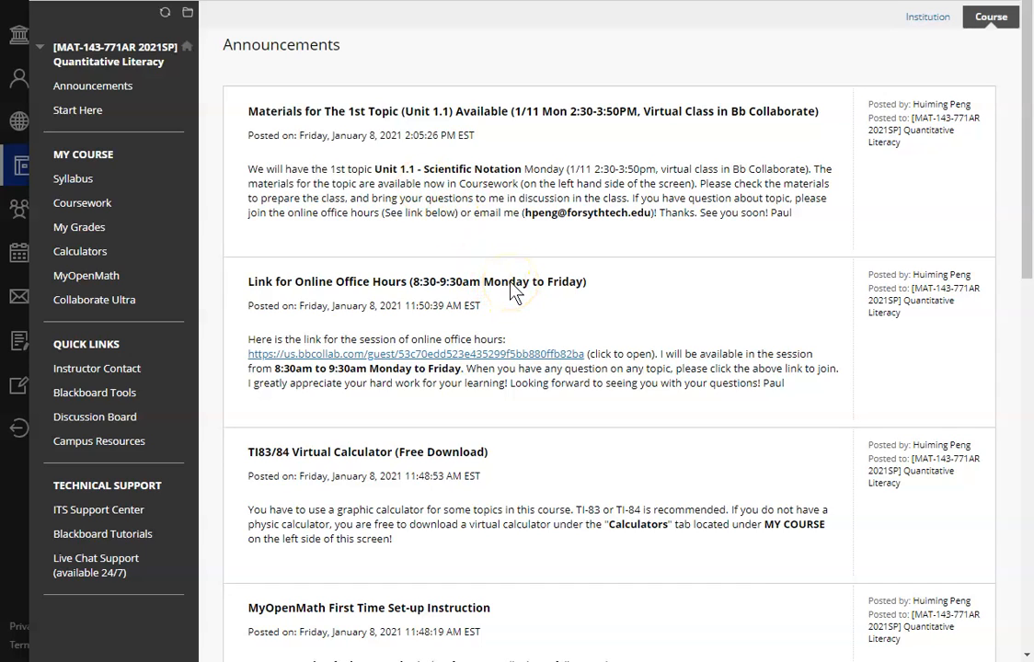
{"action": "mouse_move", "coordinate": [467, 478]}
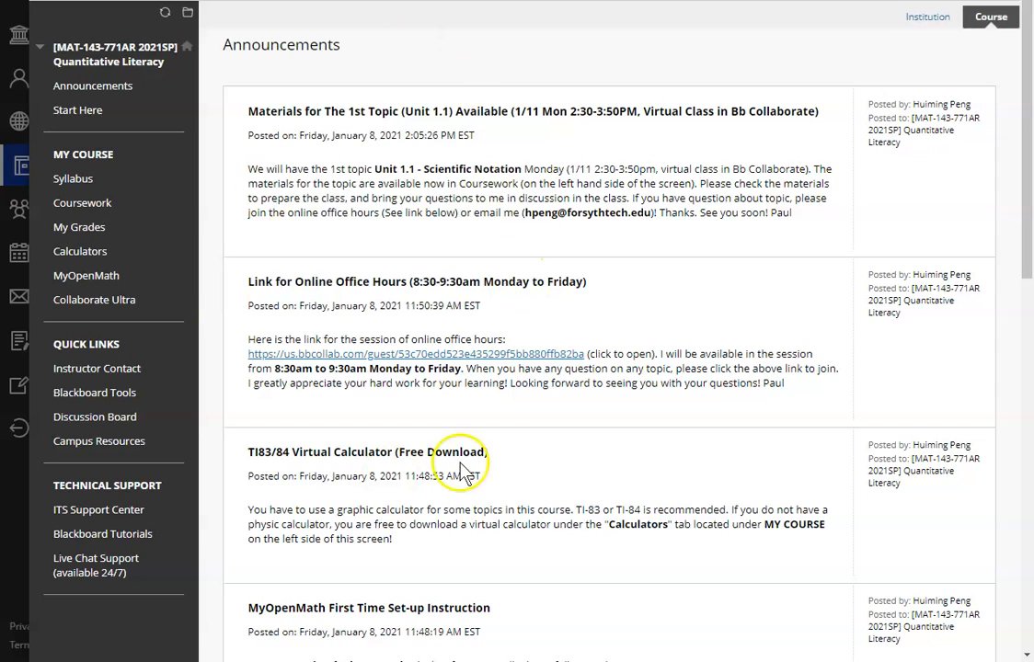
{"action": "mouse_move", "coordinate": [323, 237]}
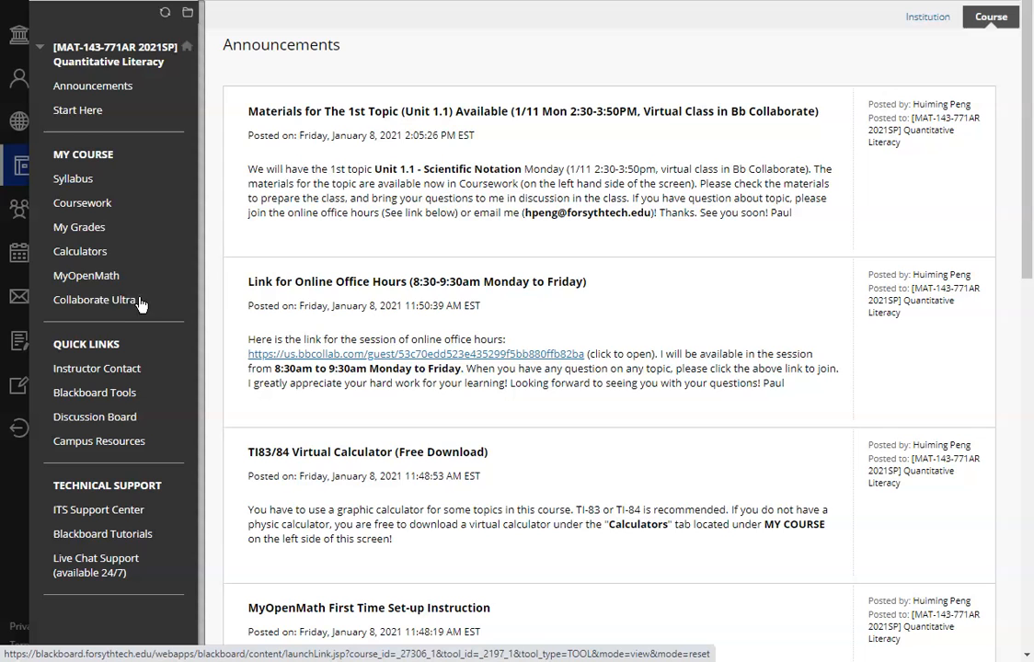
{"action": "mouse_move", "coordinate": [124, 304]}
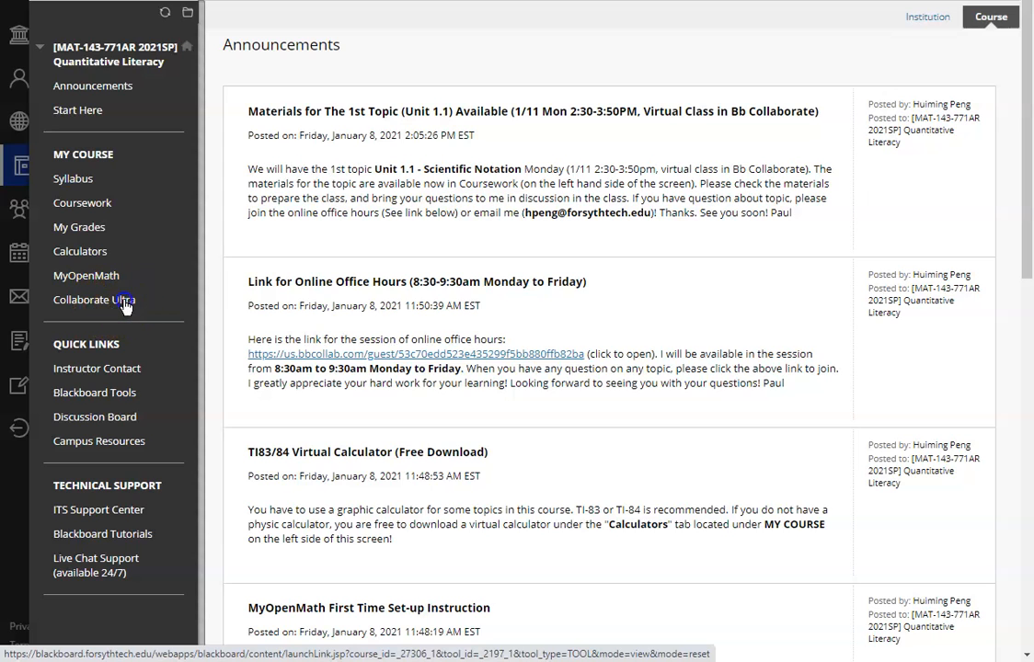
Open Collaborate Ultra from the MY COURSE menu to list the 1.1 Scientific Notation session
{"action": "left_click", "coordinate": [94, 299]}
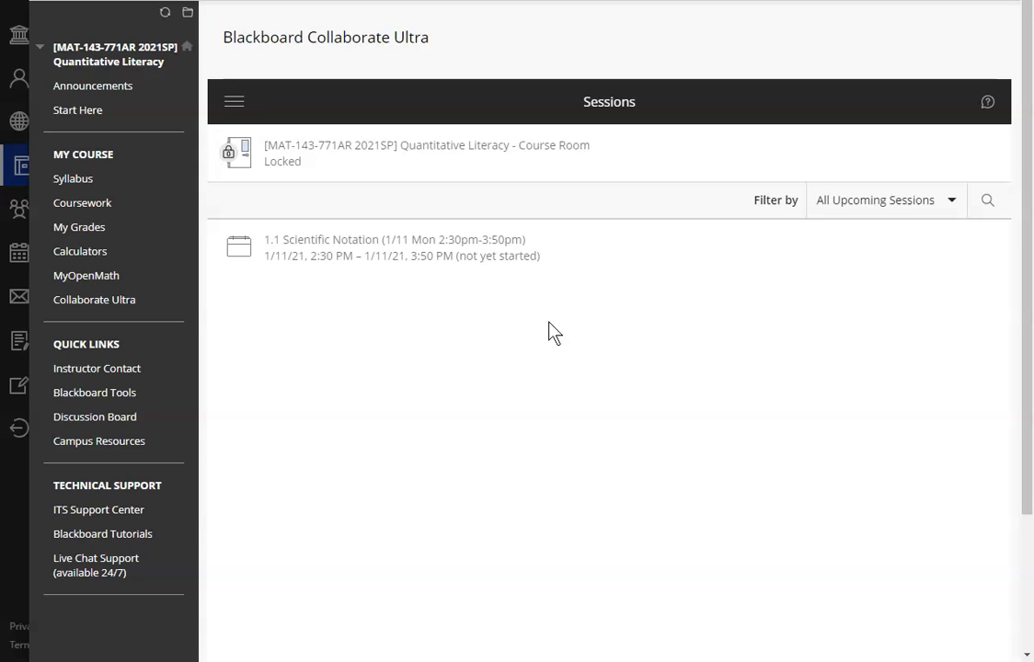
{"action": "mouse_move", "coordinate": [570, 274]}
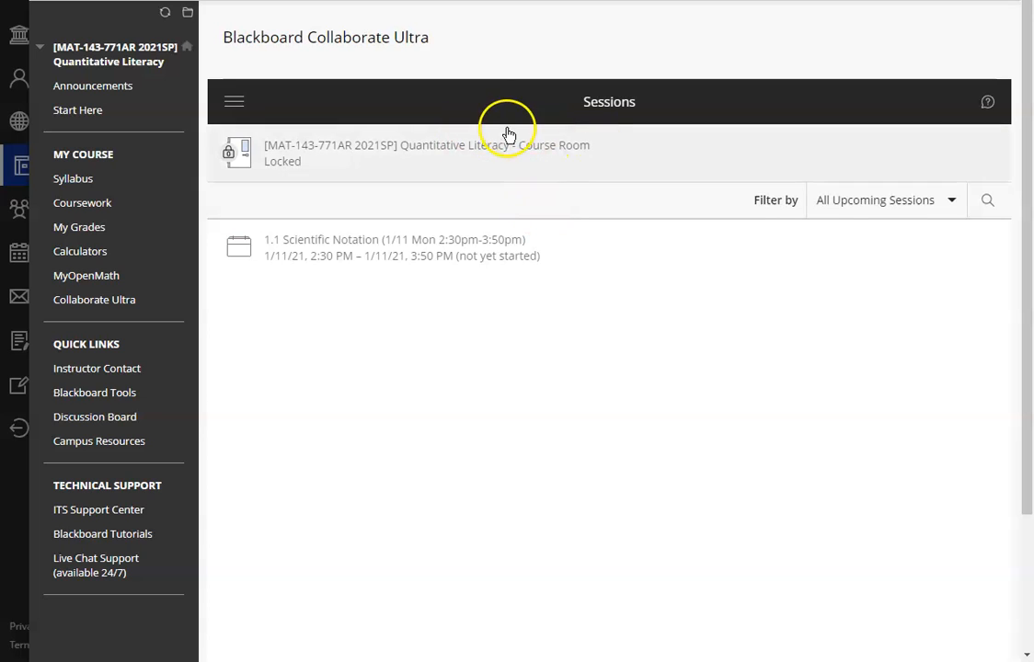
{"action": "mouse_move", "coordinate": [484, 248]}
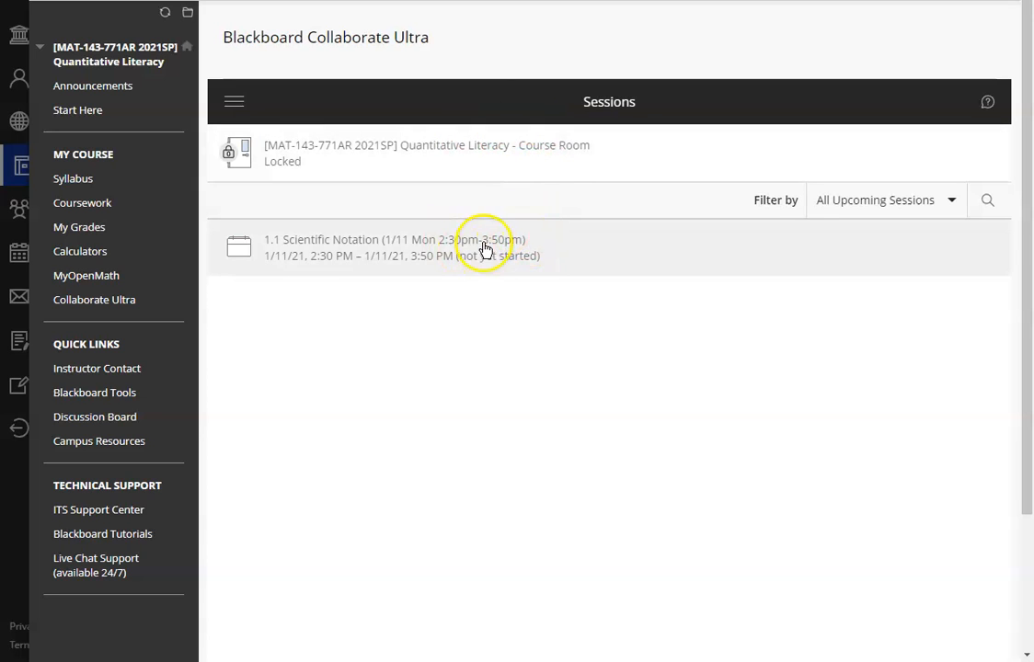
{"action": "mouse_move", "coordinate": [414, 224]}
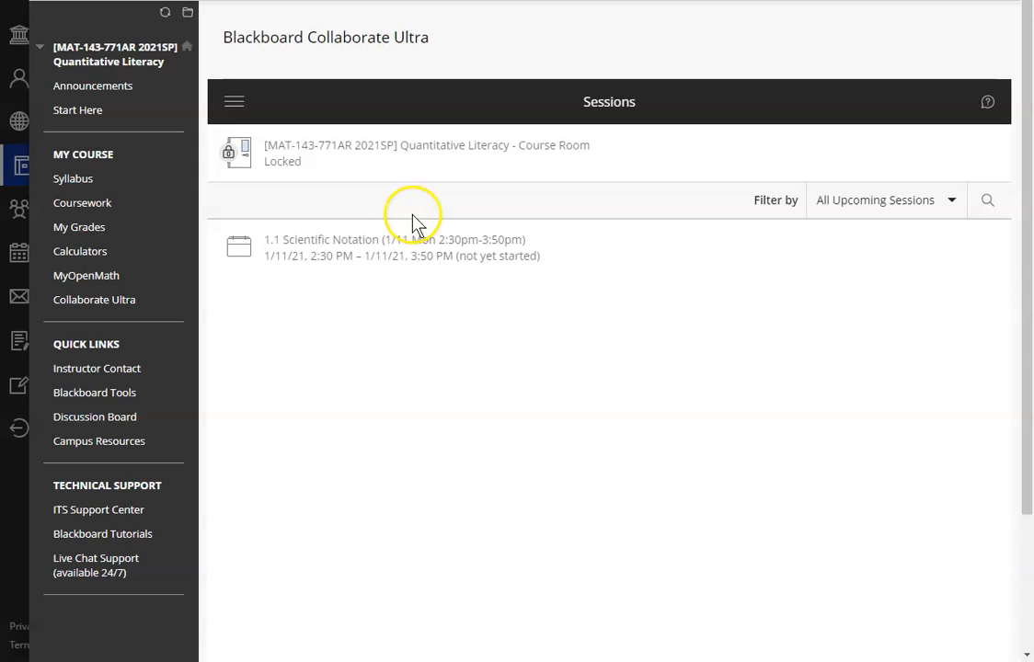
{"action": "mouse_move", "coordinate": [418, 241]}
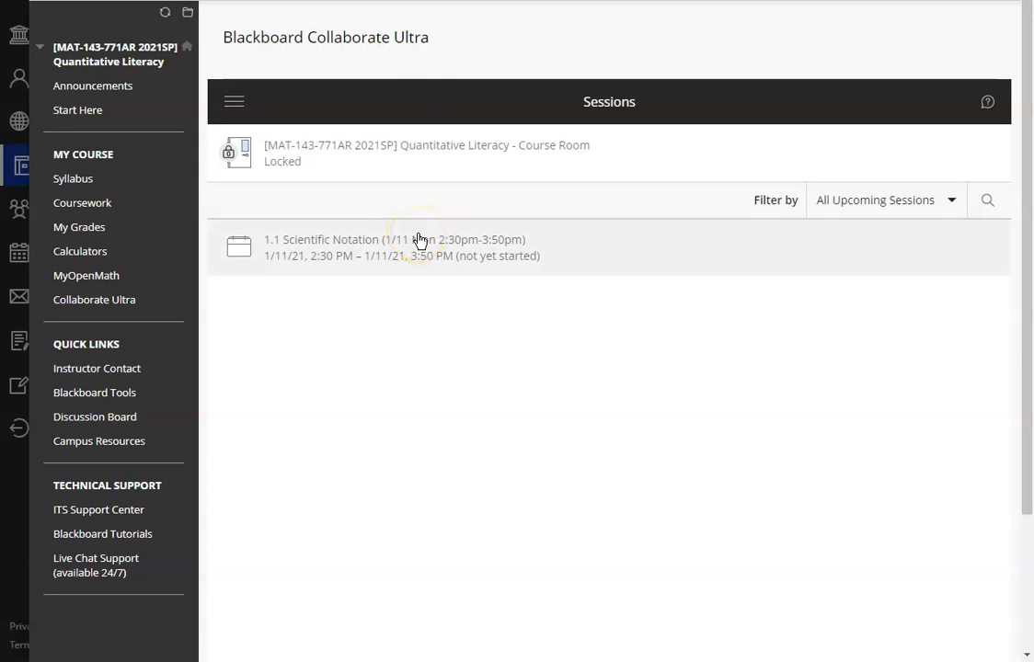
{"action": "mouse_move", "coordinate": [443, 173]}
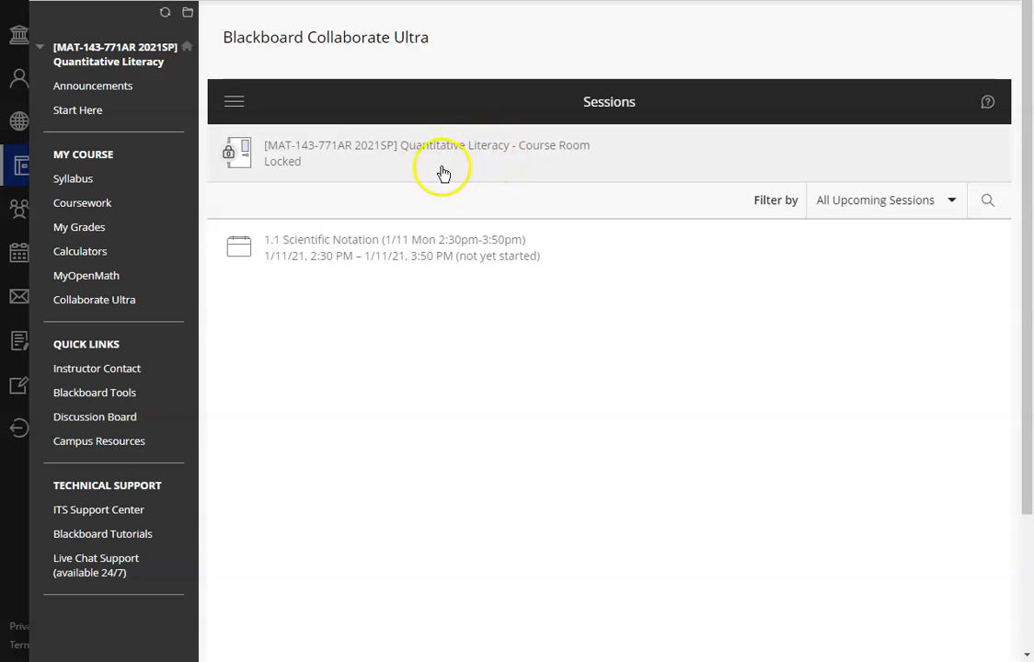
{"action": "mouse_move", "coordinate": [448, 262]}
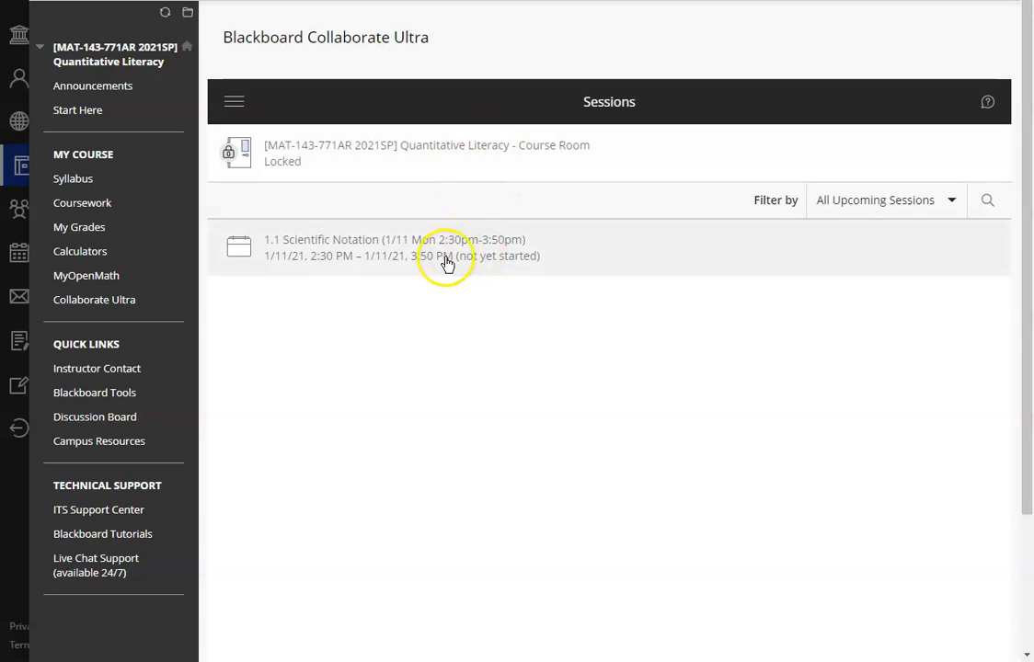
{"action": "mouse_move", "coordinate": [518, 303]}
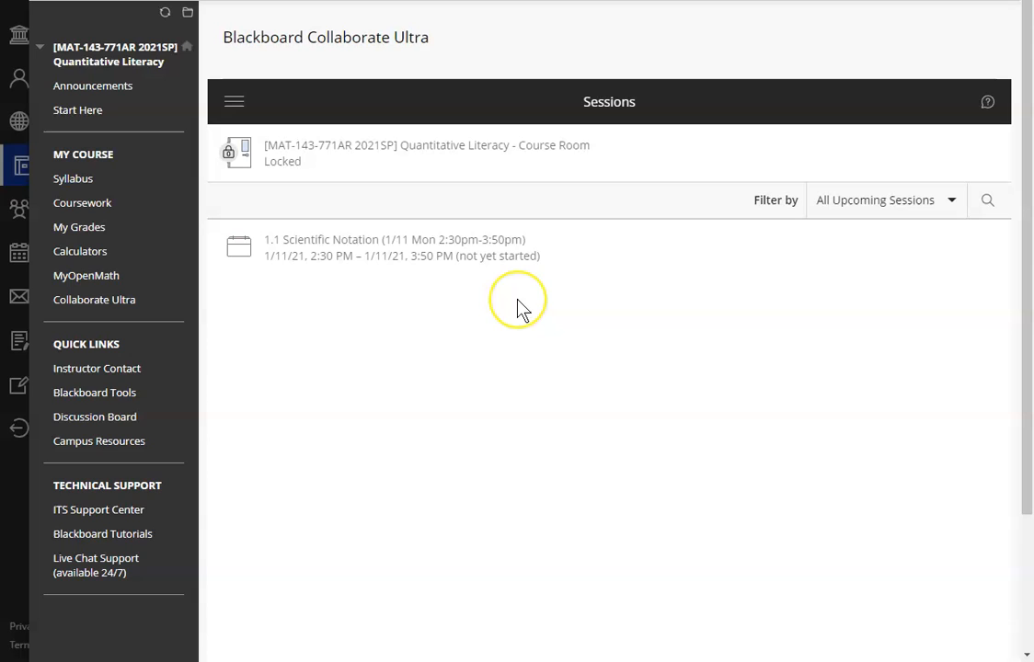
{"action": "mouse_move", "coordinate": [460, 296]}
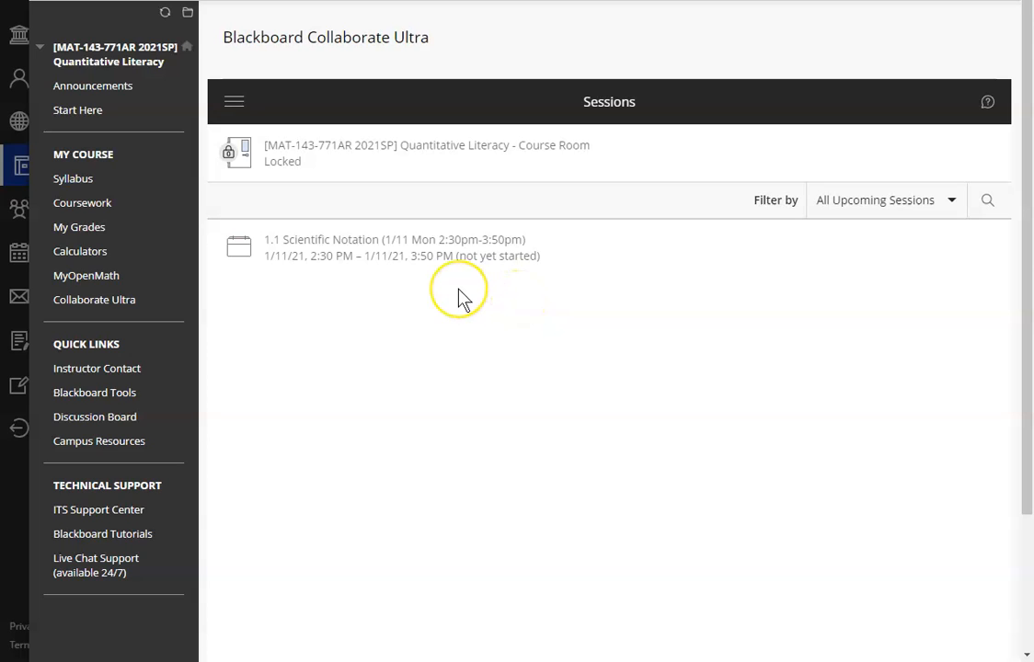